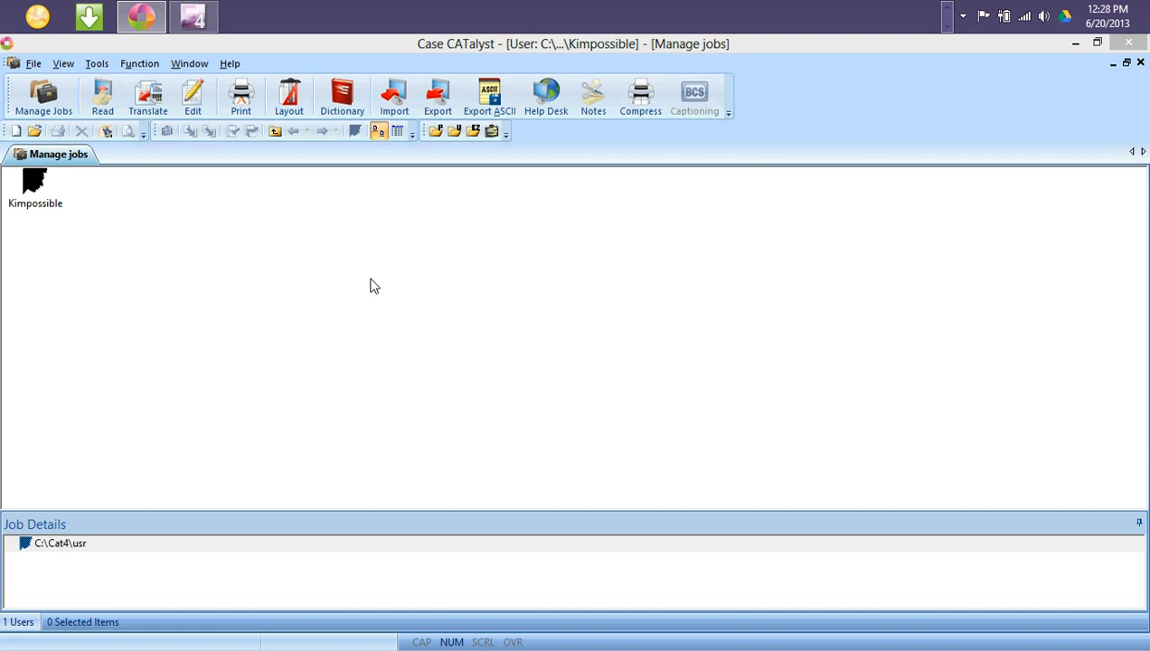
pyautogui.moveTo(107, 239)
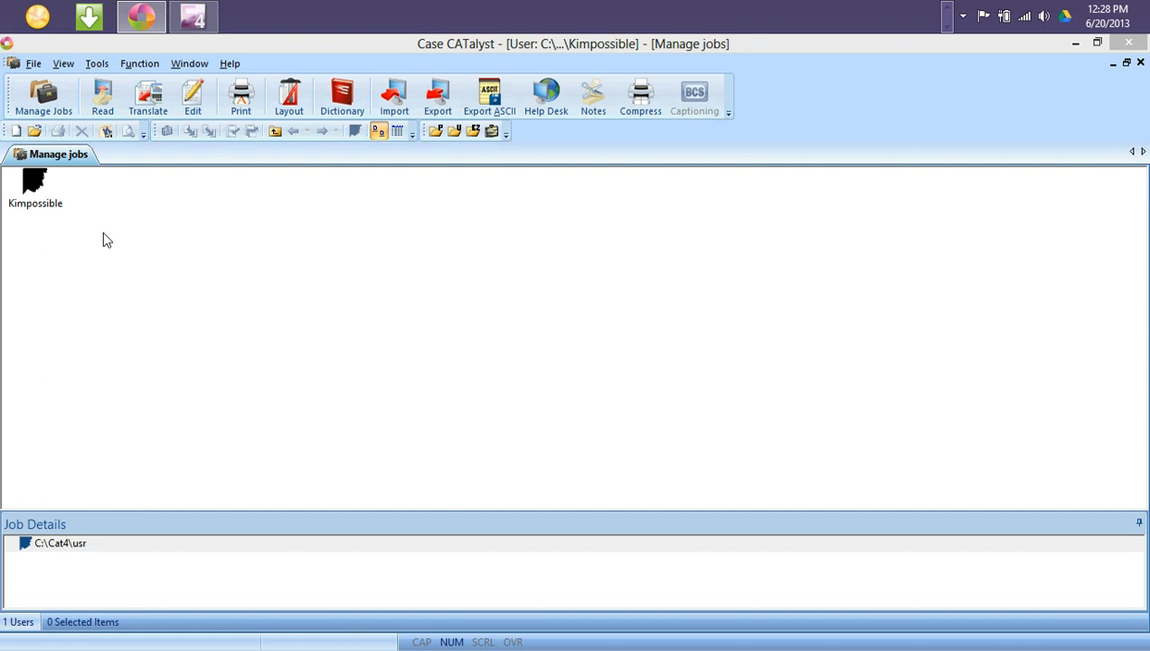
pyautogui.moveTo(88, 232)
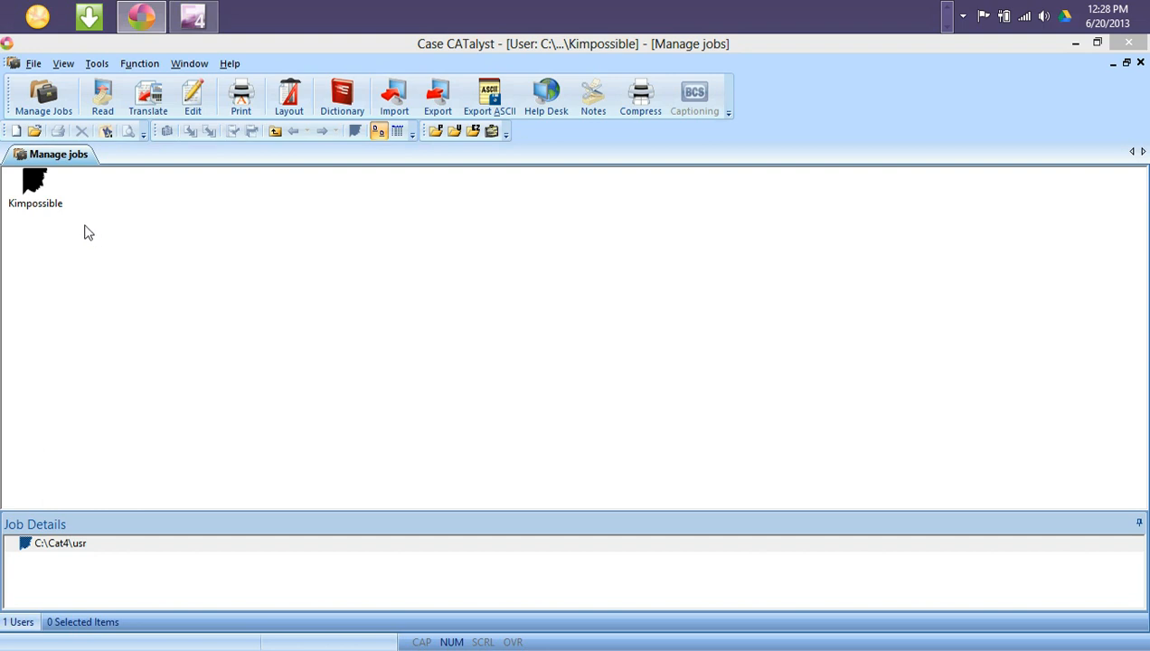
# Enter the Kimpossible user's jobs and launch Restore from the Tools menu.
pyautogui.doubleClick(34, 184)
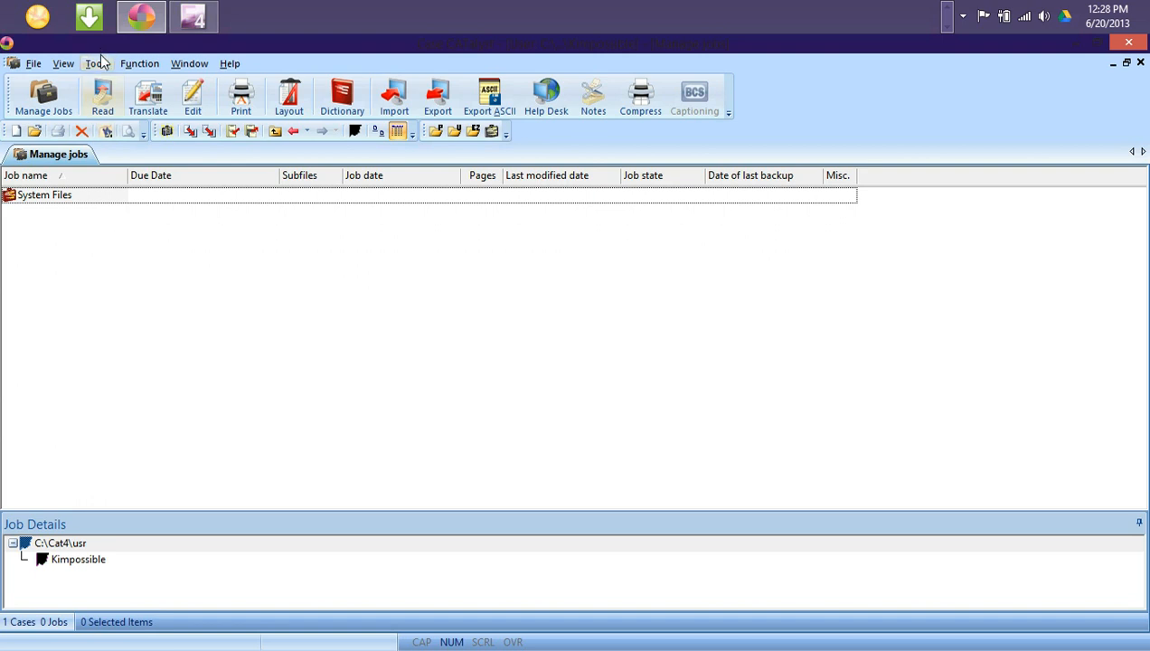
pyautogui.click(96, 64)
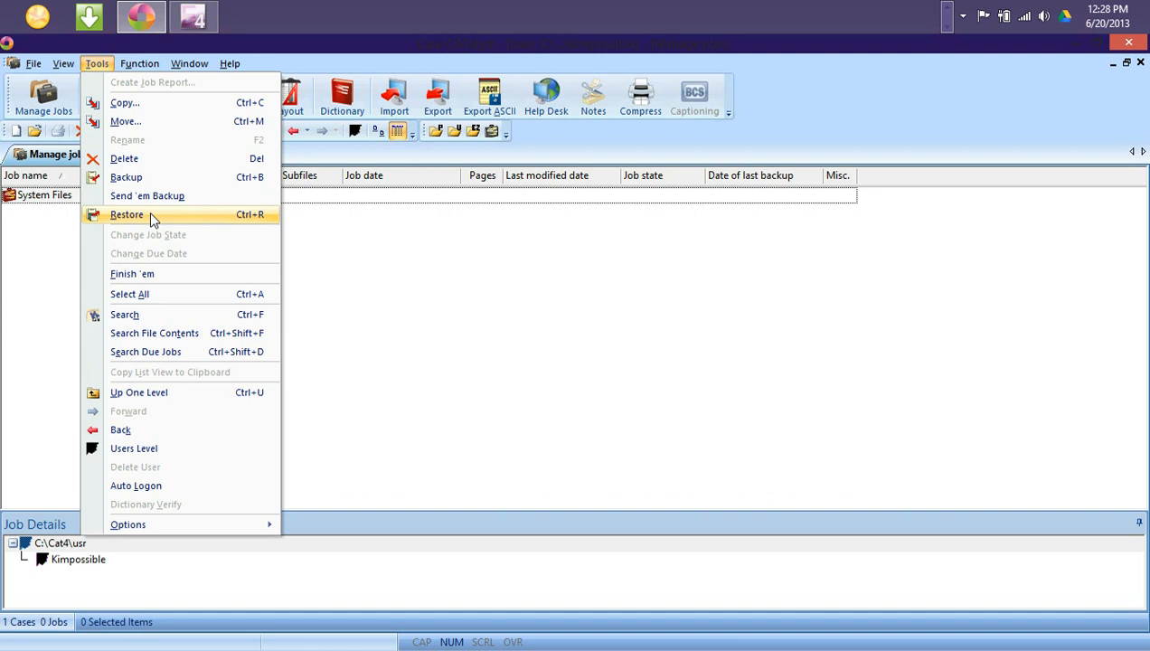
pyautogui.moveTo(257, 226)
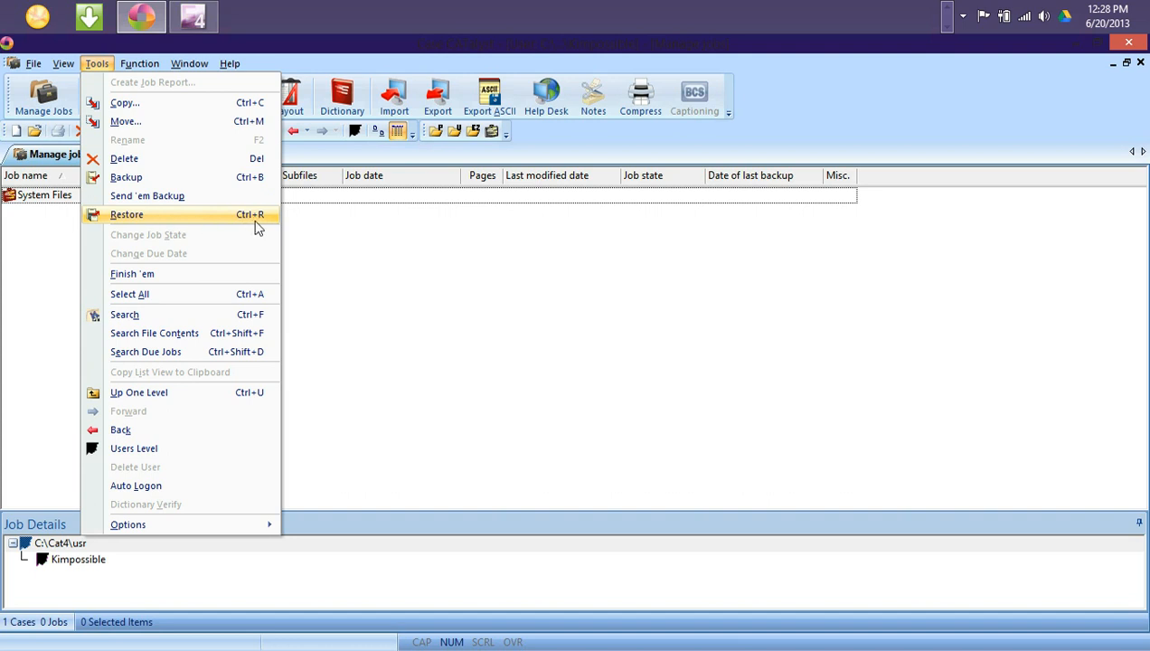
pyautogui.moveTo(203, 222)
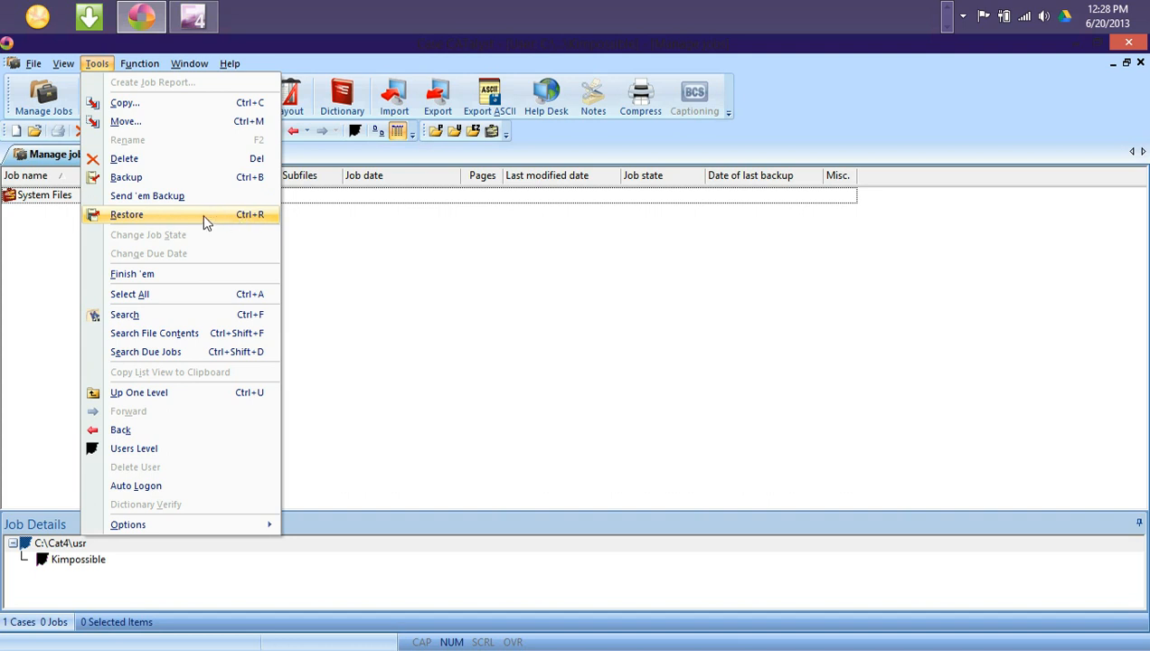
pyautogui.click(126, 214)
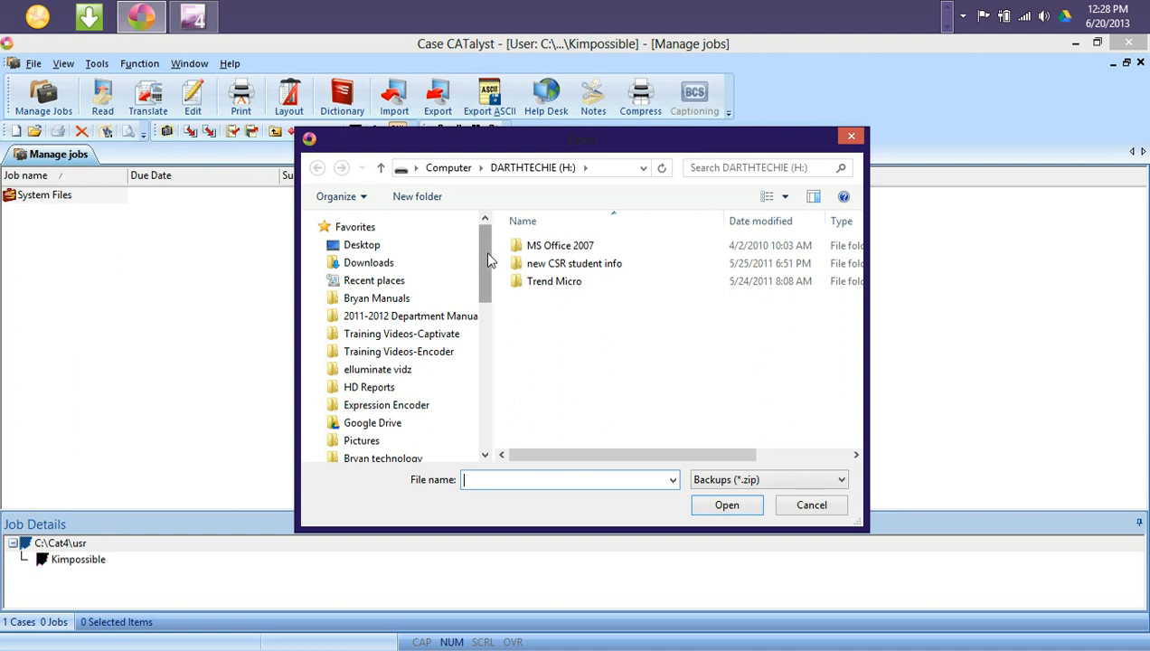
# Choose the stened_2012_dictionary(1) backup zip from Downloads for restoring.
pyautogui.click(369, 262)
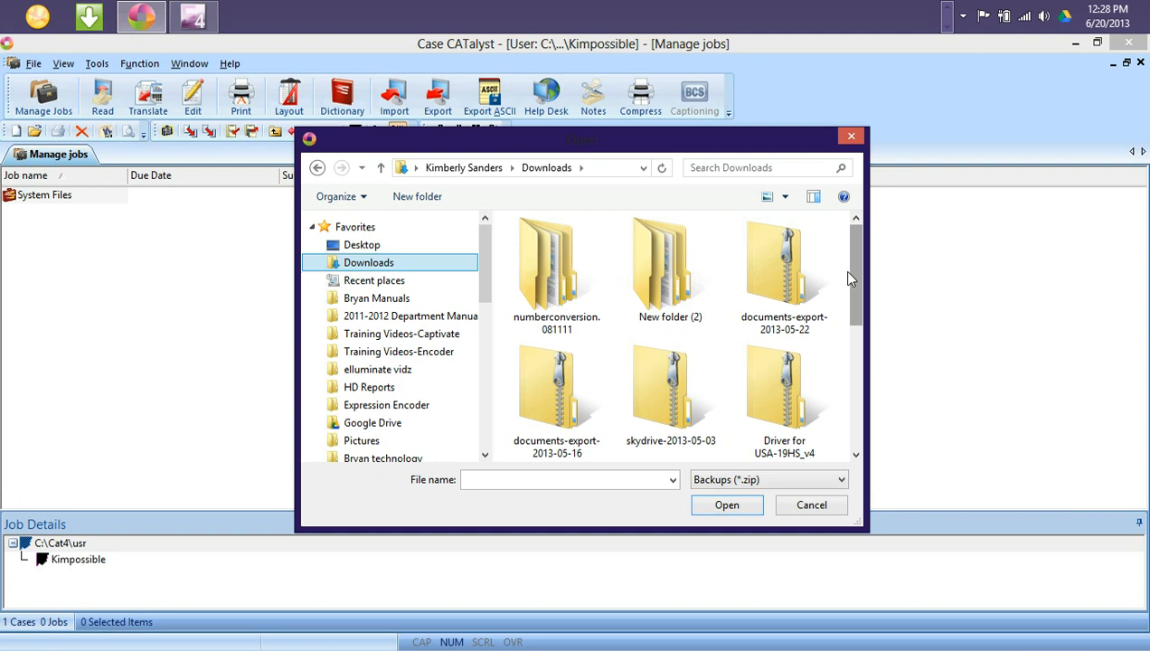
pyautogui.scroll(-3)
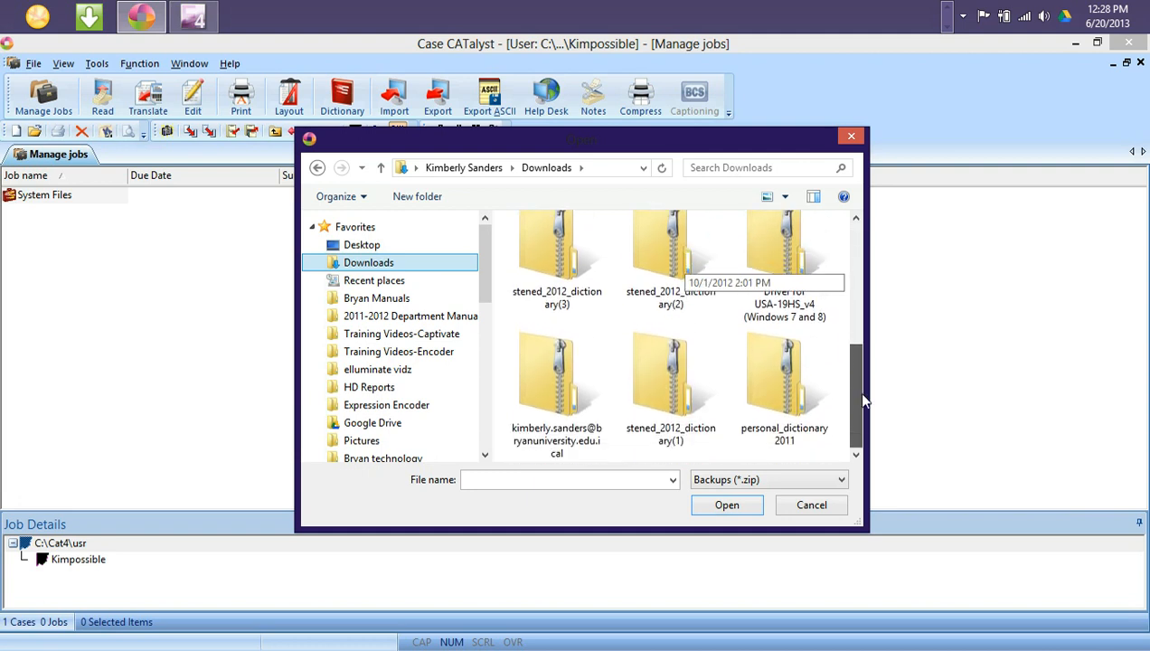
pyautogui.click(671, 380)
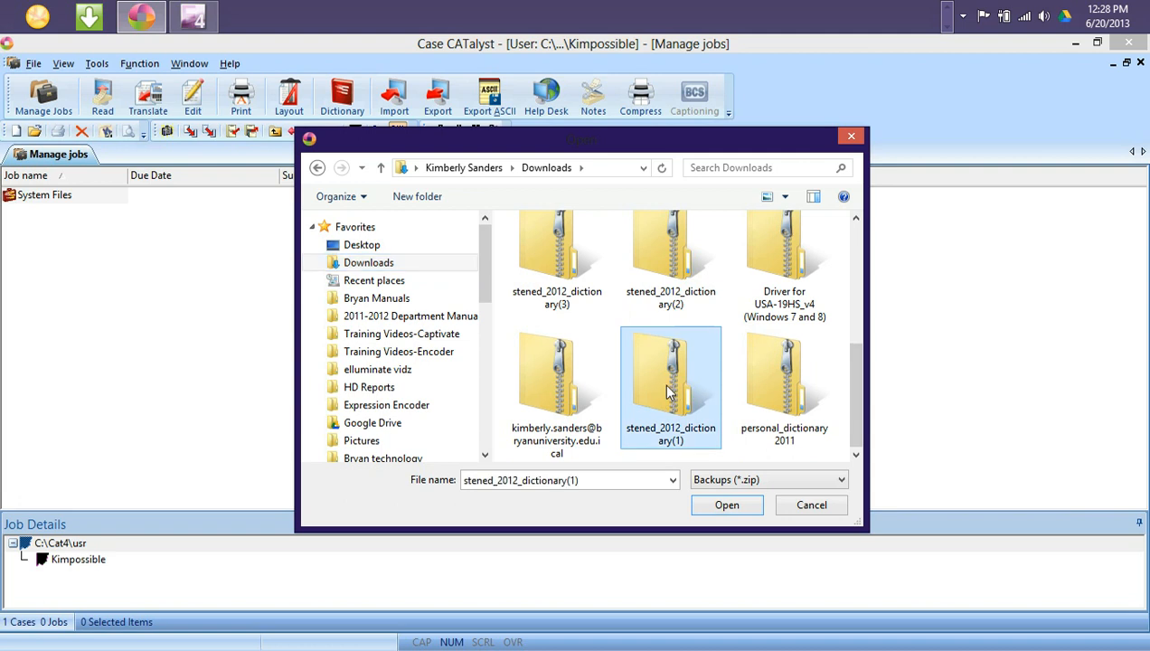
pyautogui.click(727, 505)
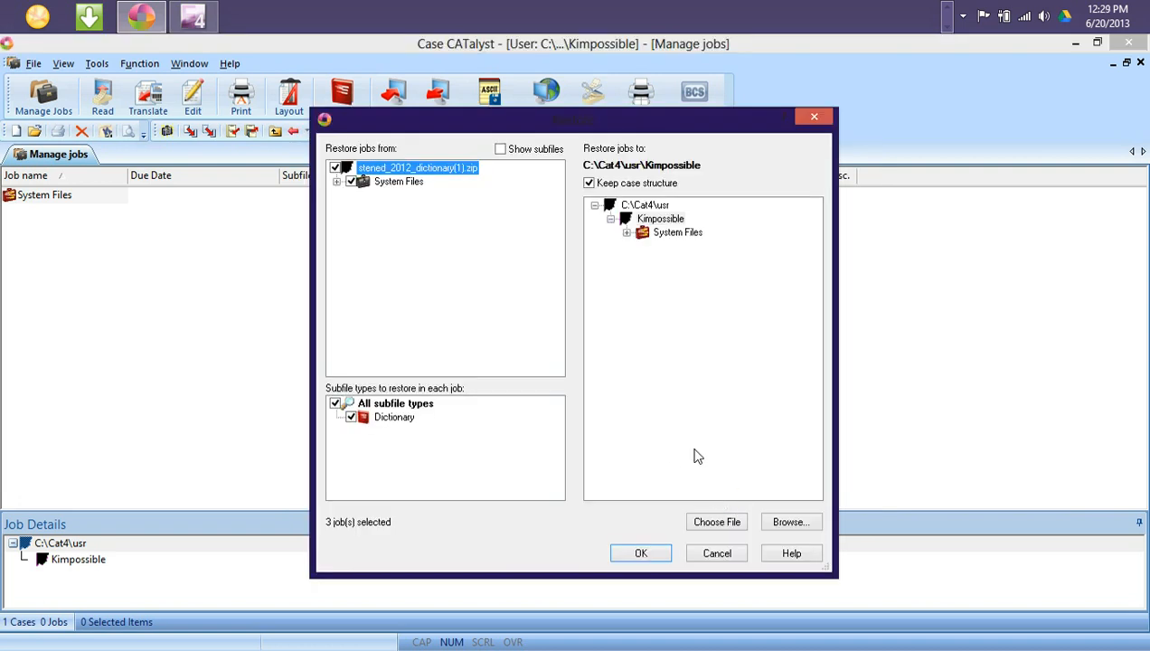
# Restore the dictionary backup into Kimpossible's jobs and begin extraction.
pyautogui.click(660, 219)
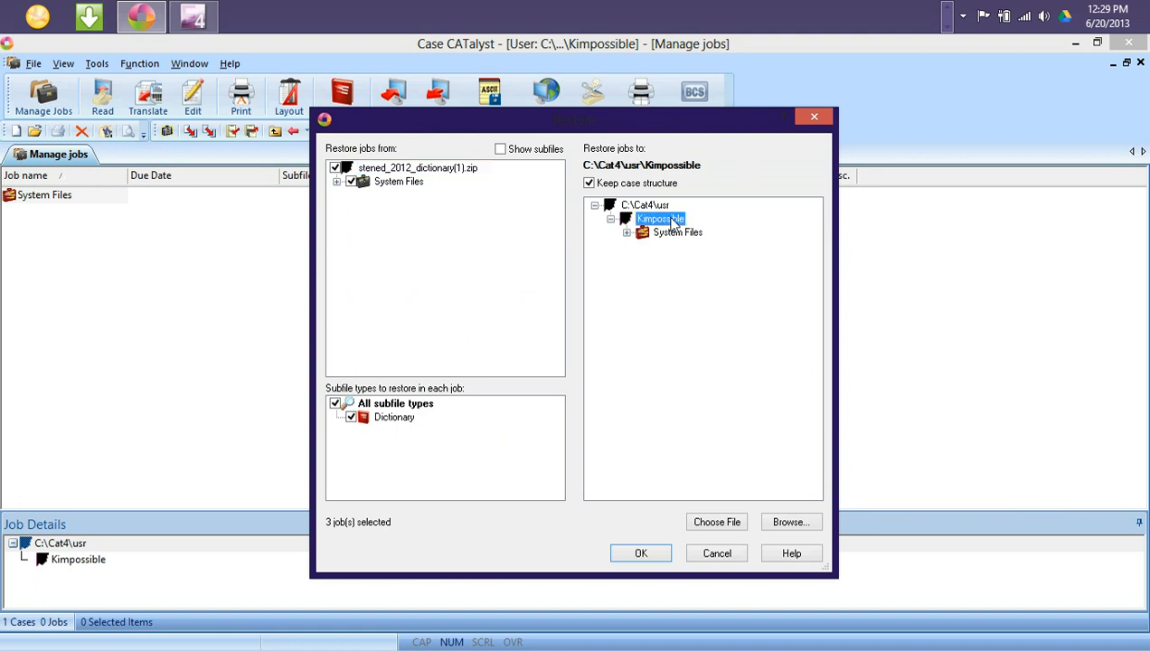
pyautogui.moveTo(756, 326)
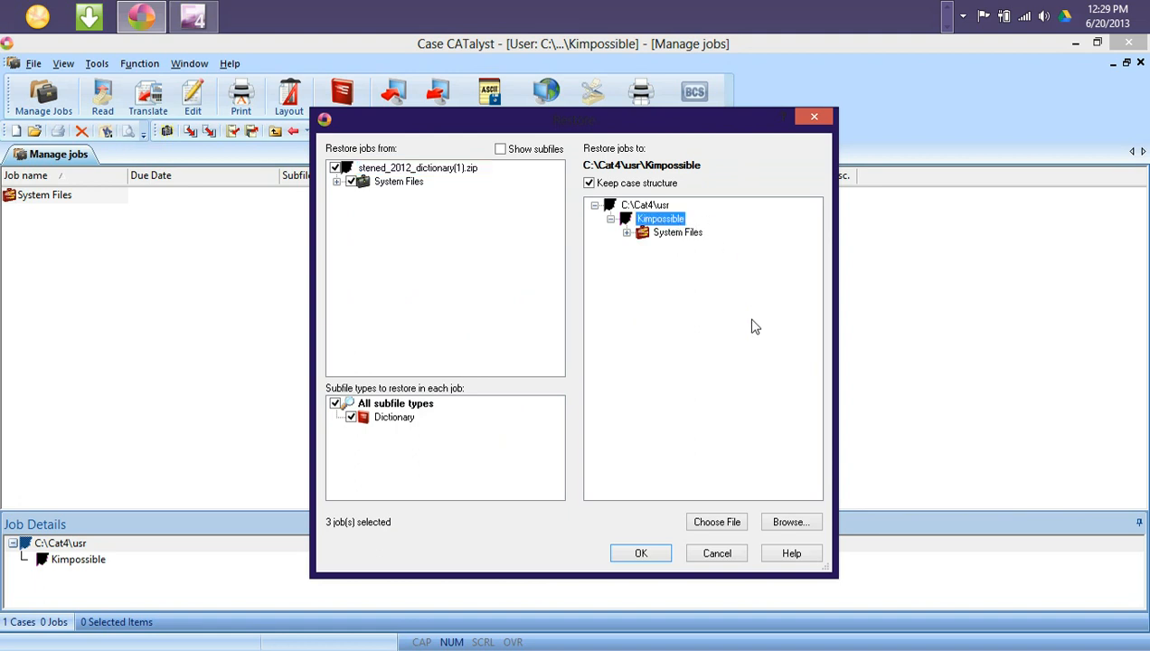
pyautogui.click(640, 554)
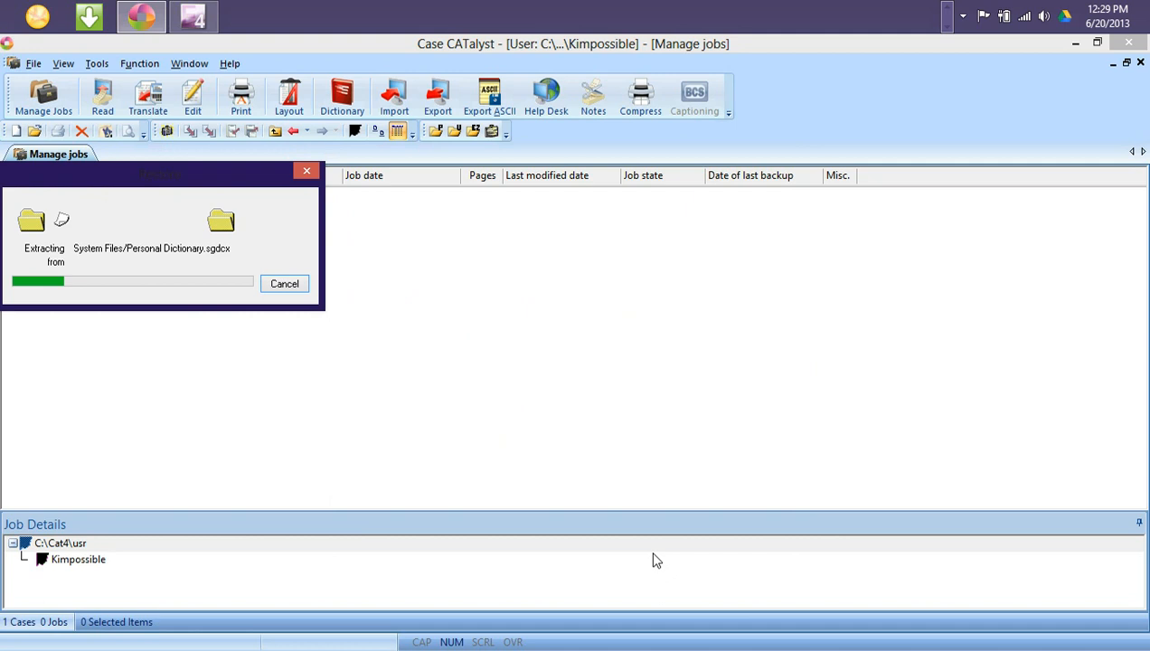